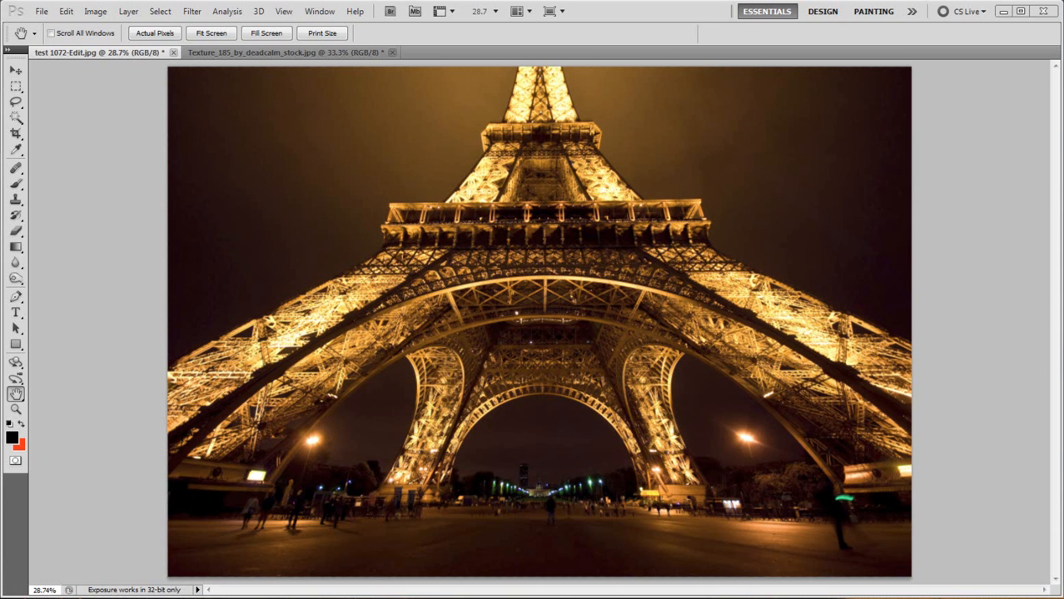
pyautogui.moveTo(436, 133)
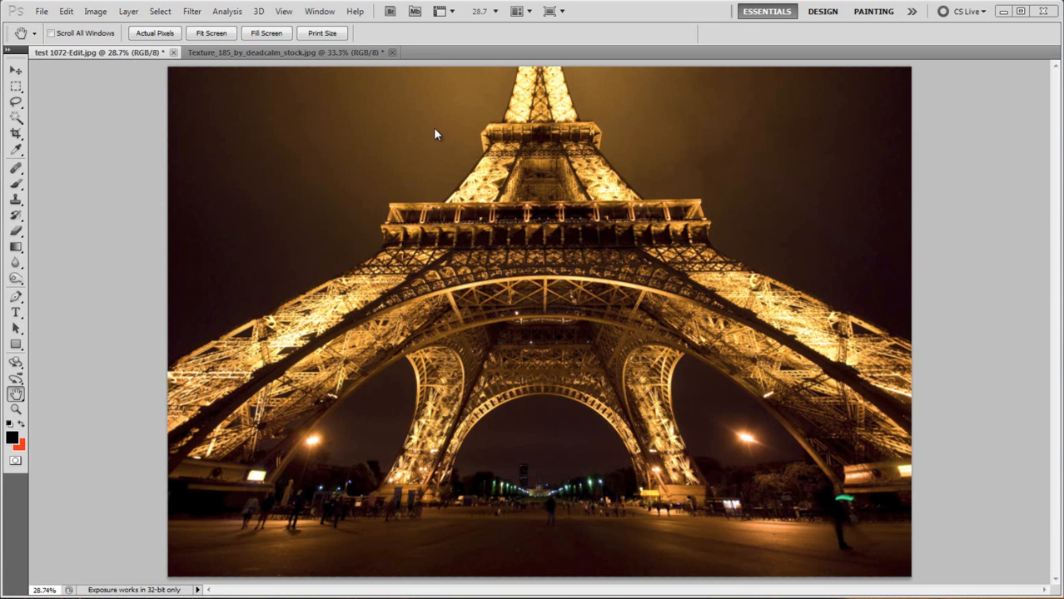
# Switch to the Texture_185 grunge texture document so it floats above the Eiffel Tower photo.
pyautogui.click(280, 51)
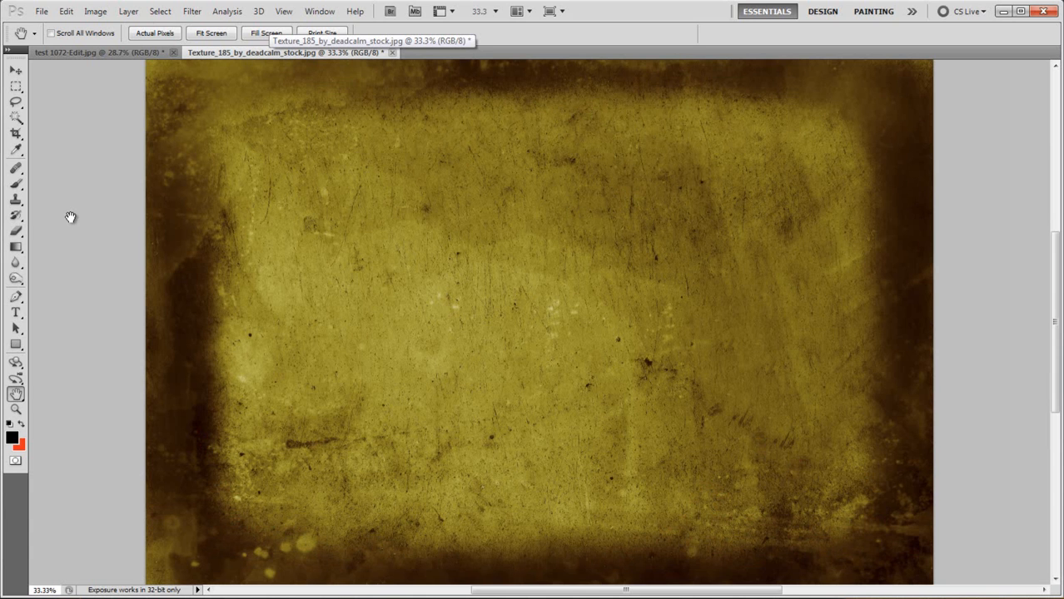
pyautogui.moveTo(92, 165)
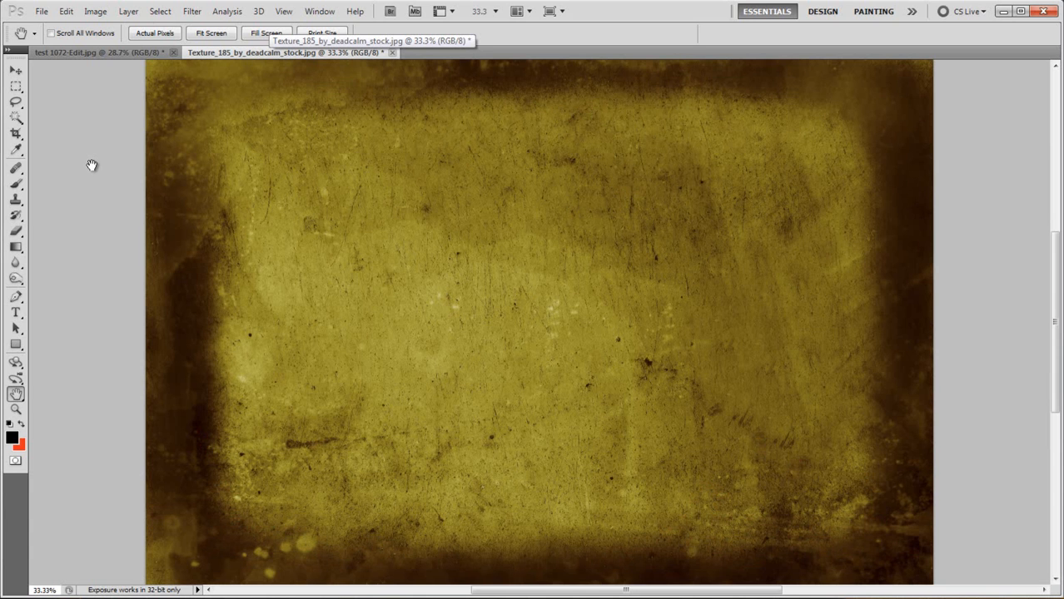
pyautogui.moveTo(113, 65)
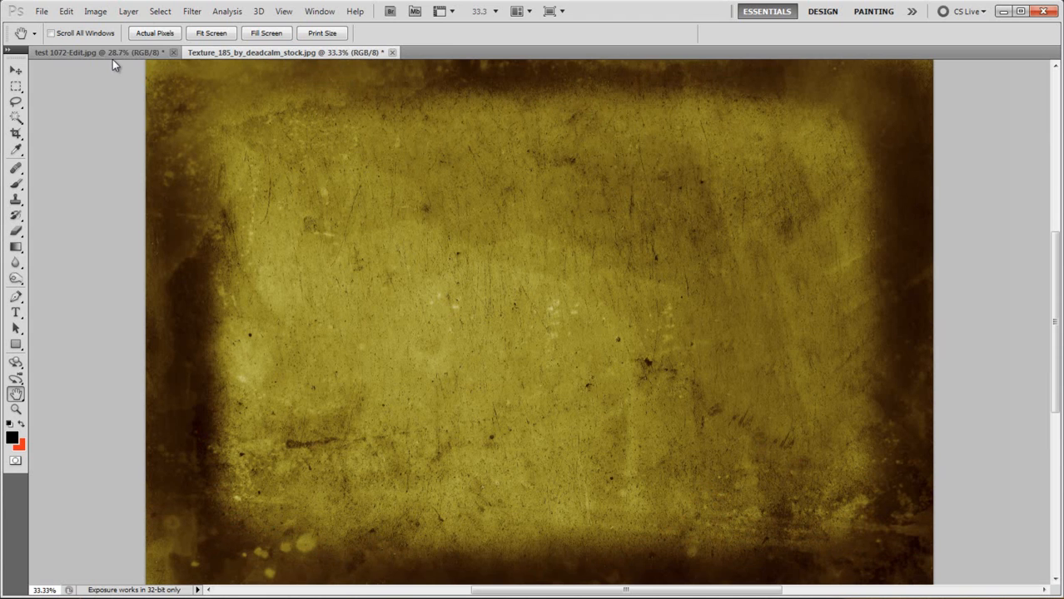
pyautogui.moveTo(270, 52)
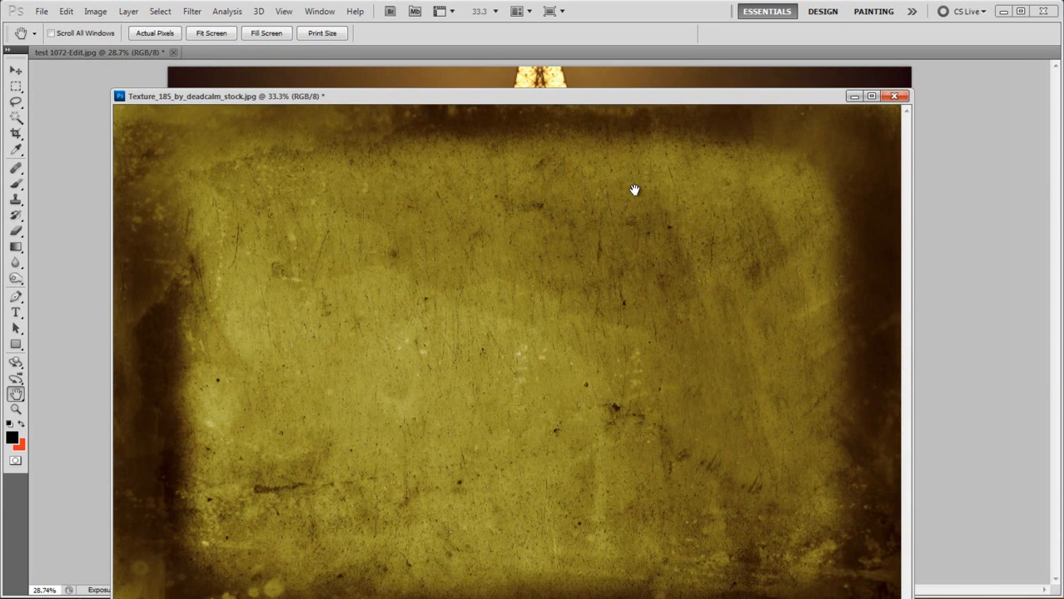
# With the Move tool, drag the yellow grunge texture into the Eiffel Tower document as a new layer.
pyautogui.click(17, 70)
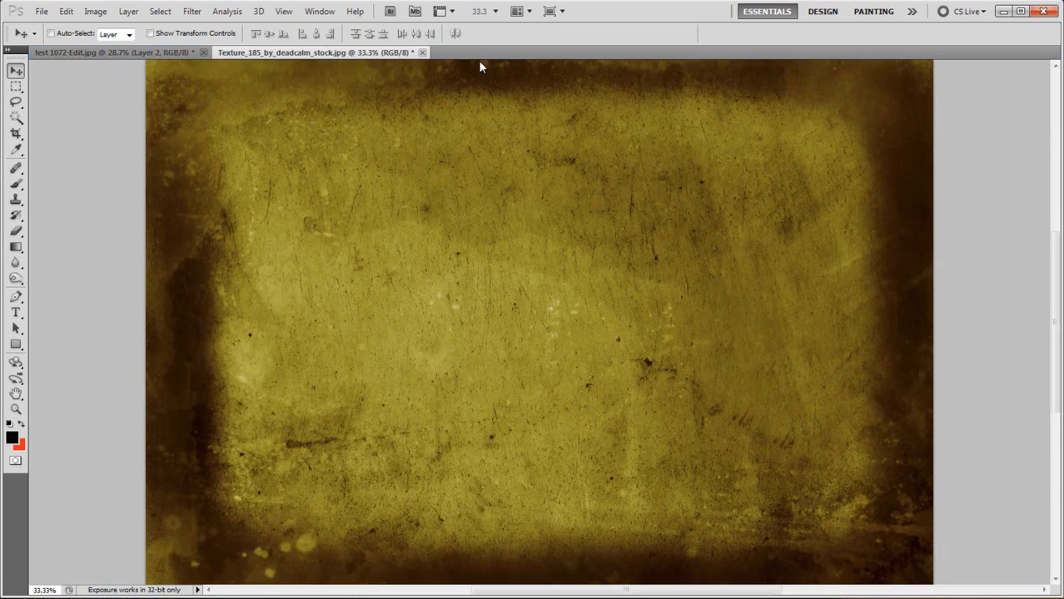
pyautogui.click(117, 52)
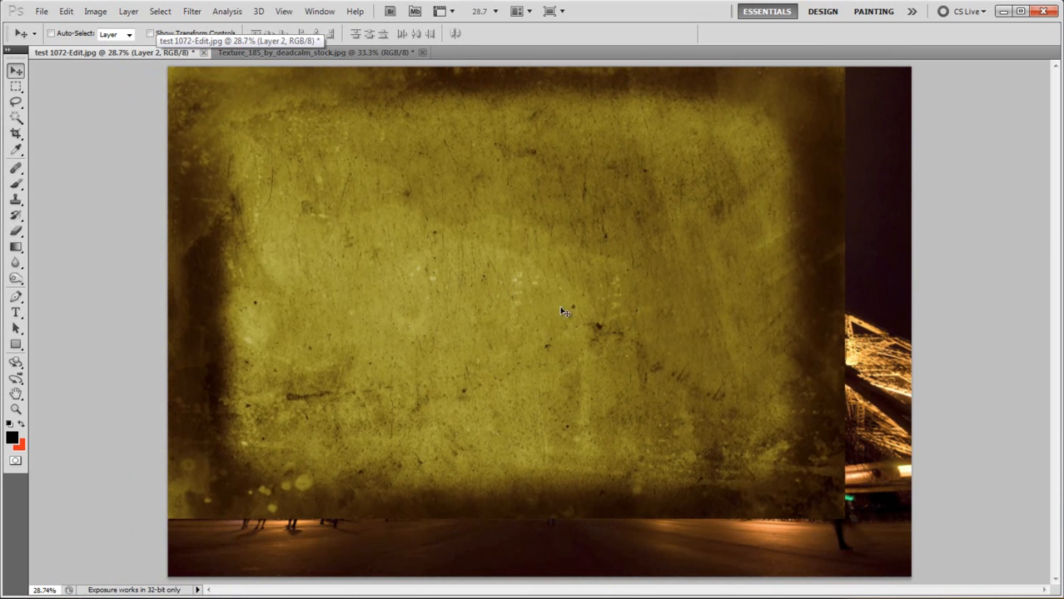
pyautogui.moveTo(729, 419)
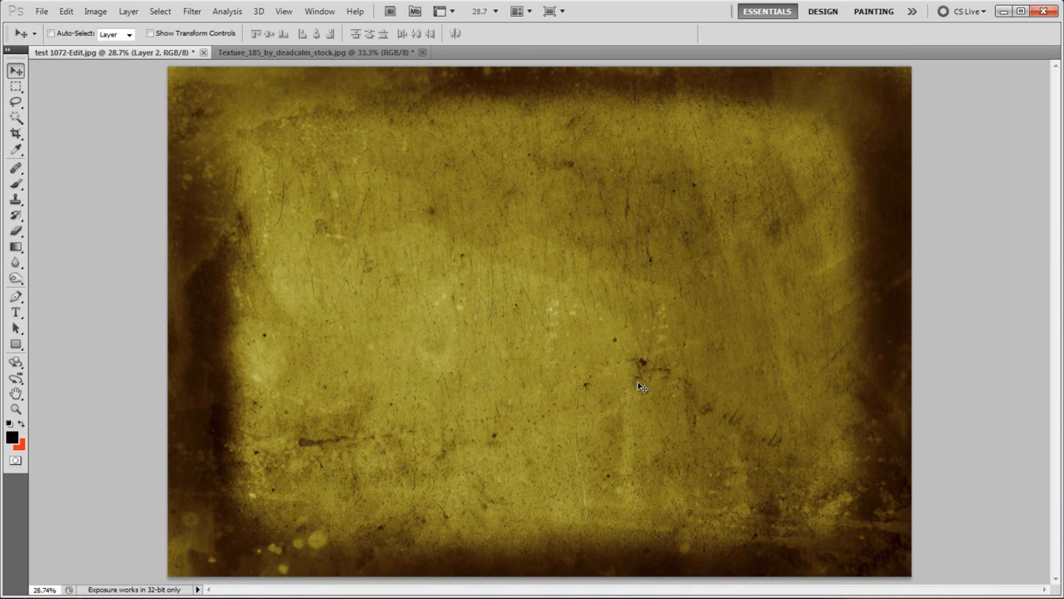
pyautogui.moveTo(779, 275)
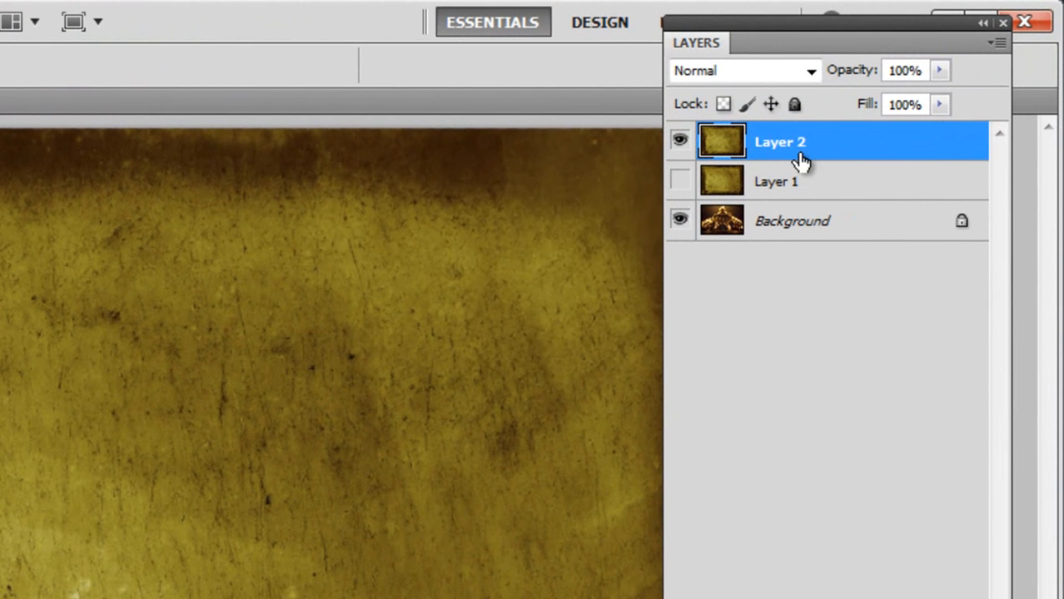
pyautogui.moveTo(899, 102)
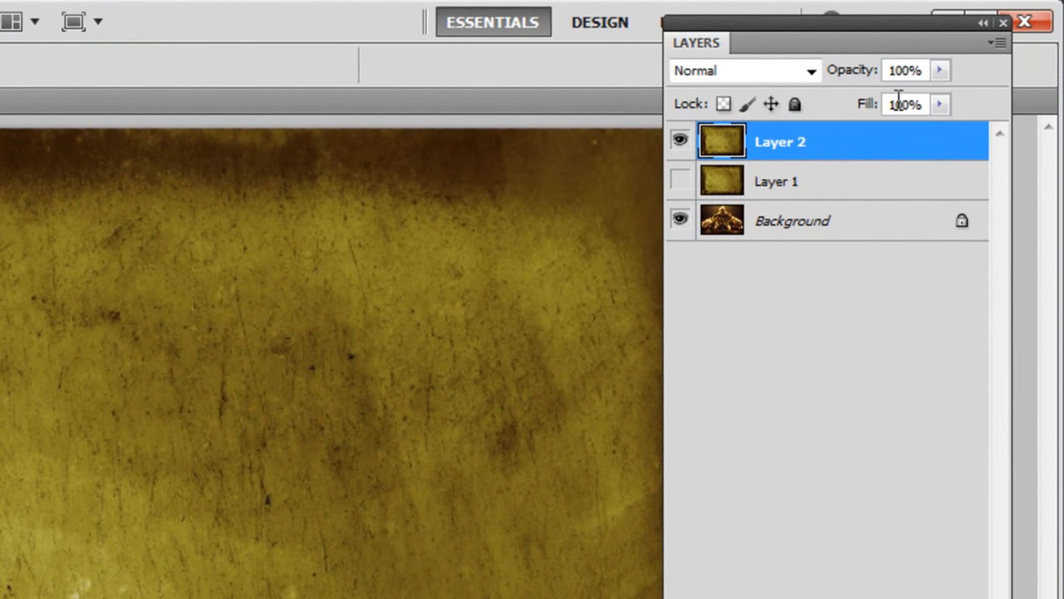
pyautogui.click(939, 70)
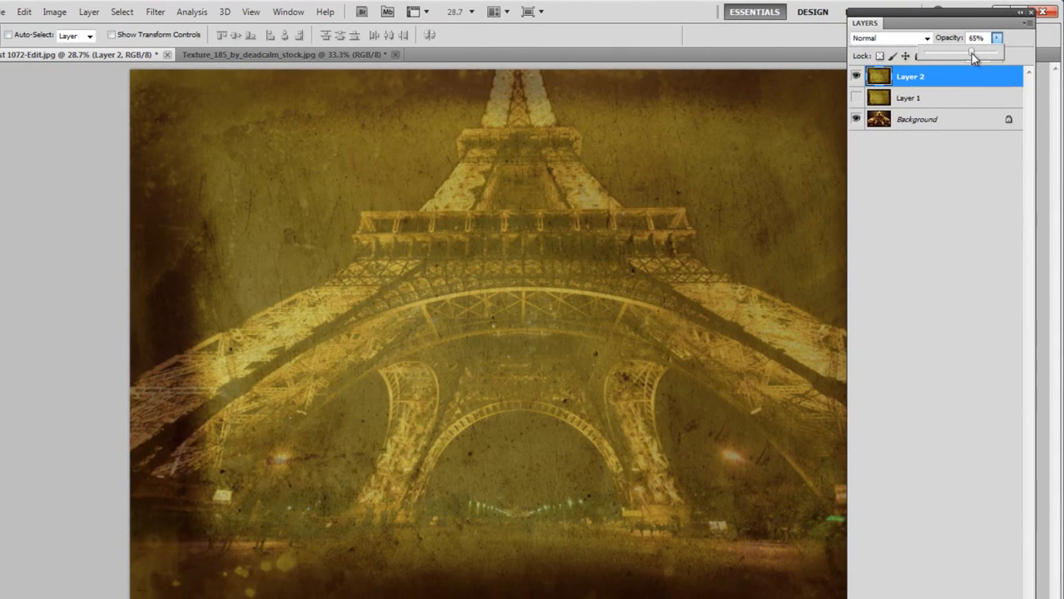
pyautogui.moveTo(975, 55); pyautogui.dragTo(956, 55)
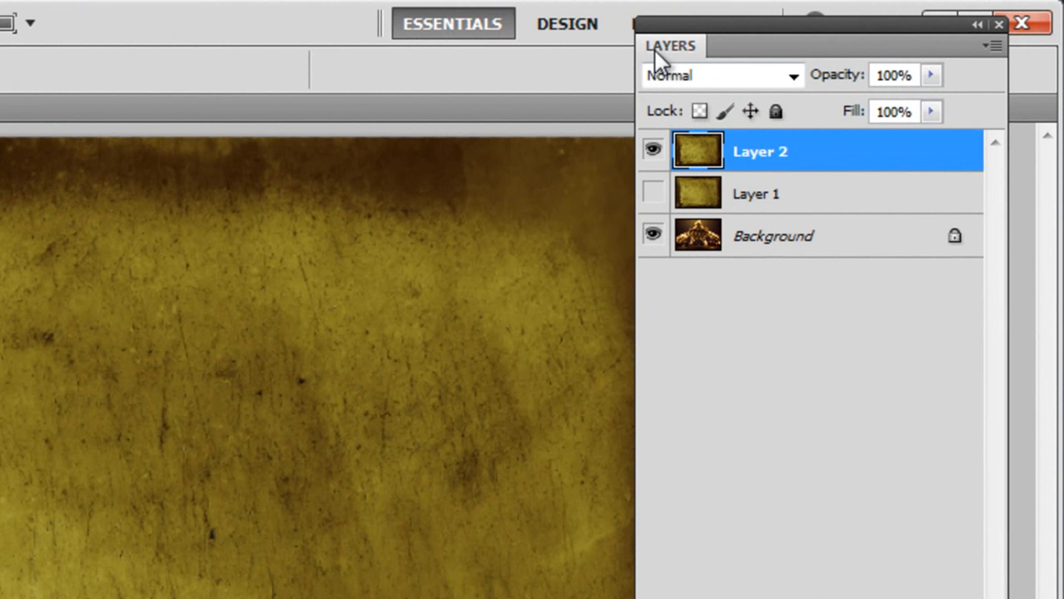
pyautogui.moveTo(793, 75)
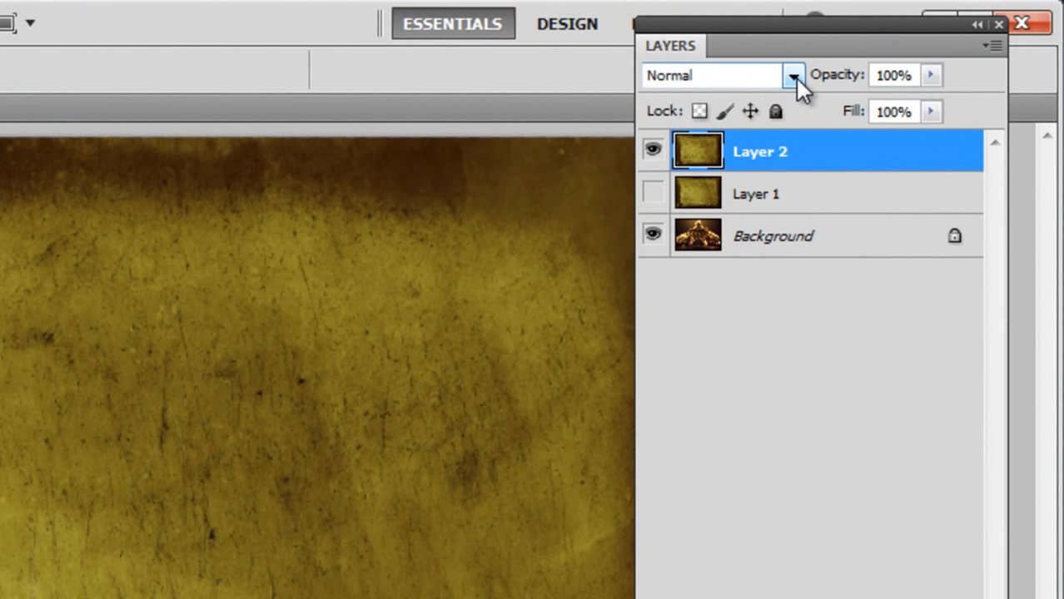
# Set Layer 2 to Overlay, toggle its visibility to compare, and preview lower opacity values.
pyautogui.click(792, 75)
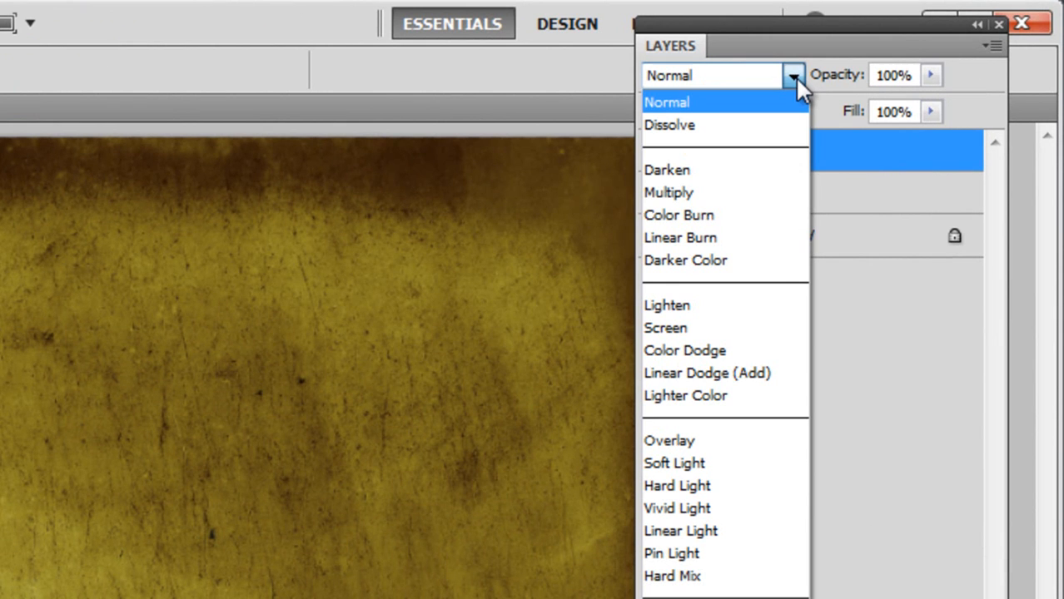
pyautogui.moveTo(752, 441)
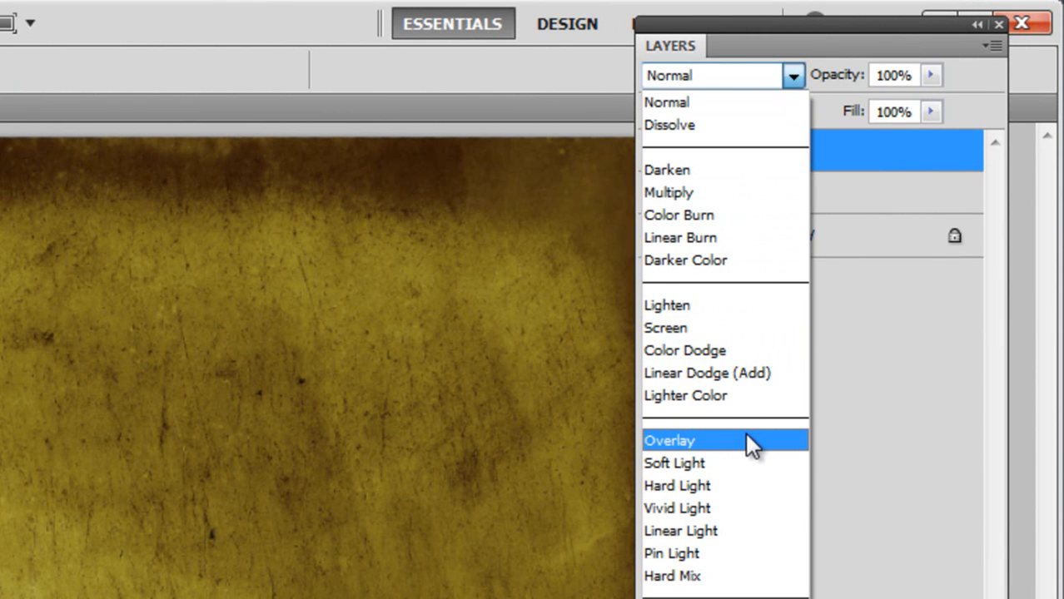
pyautogui.moveTo(752, 462)
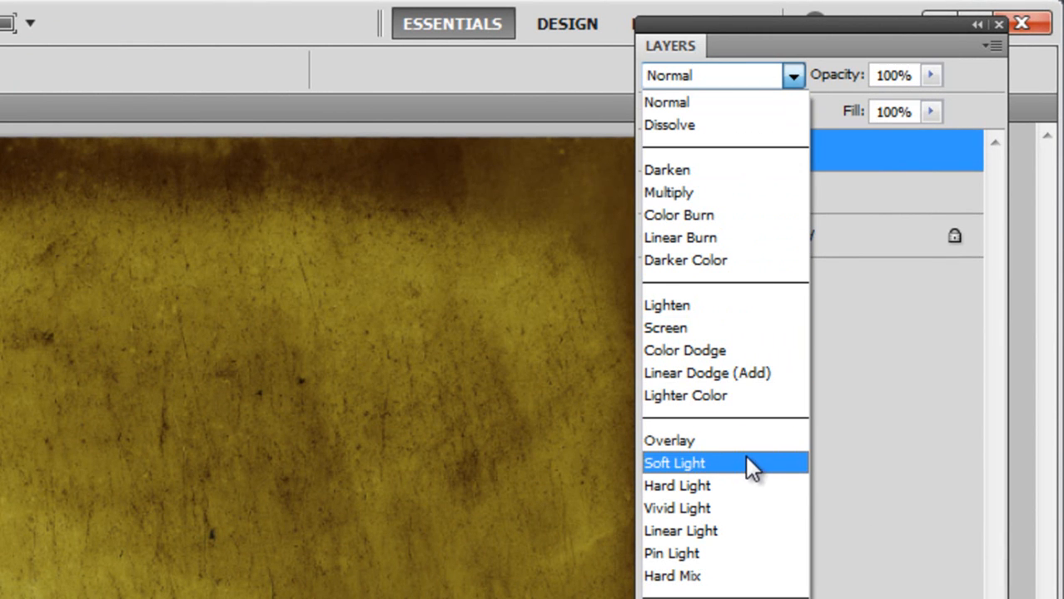
pyautogui.moveTo(724, 439)
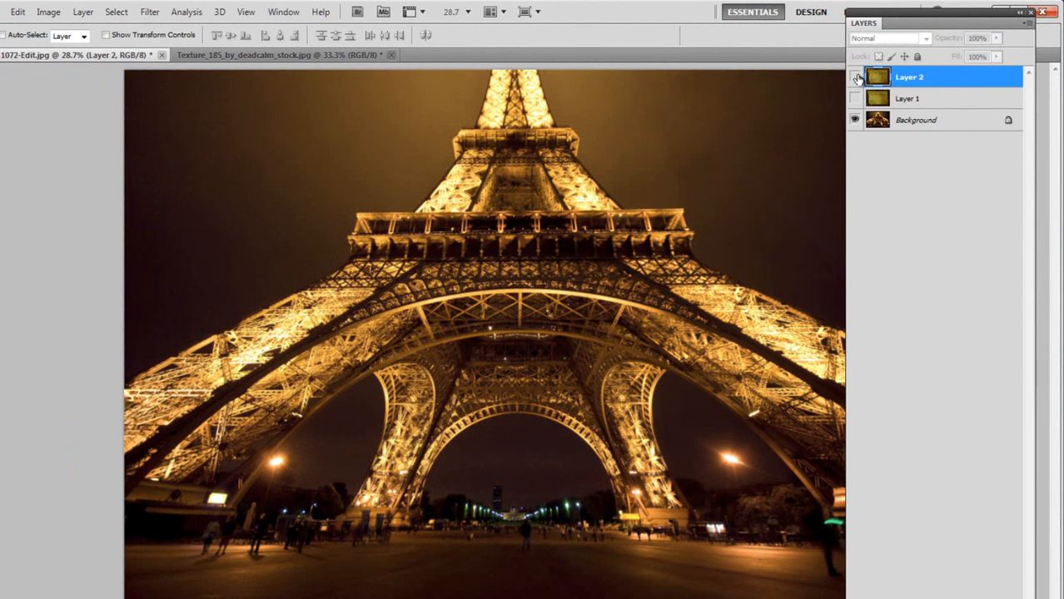
pyautogui.click(886, 37)
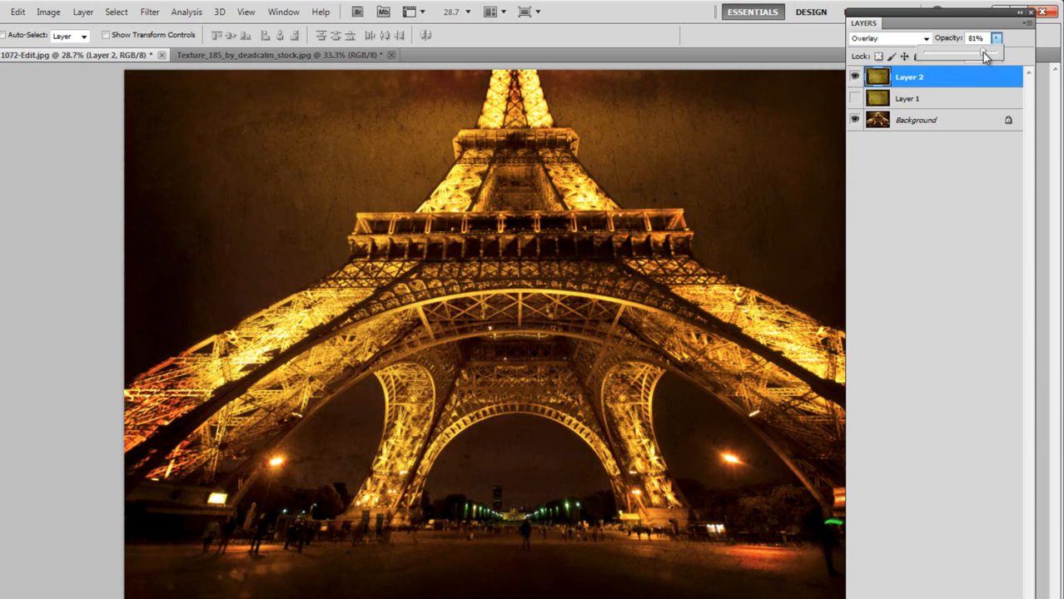
pyautogui.moveTo(986, 55); pyautogui.dragTo(952, 55)
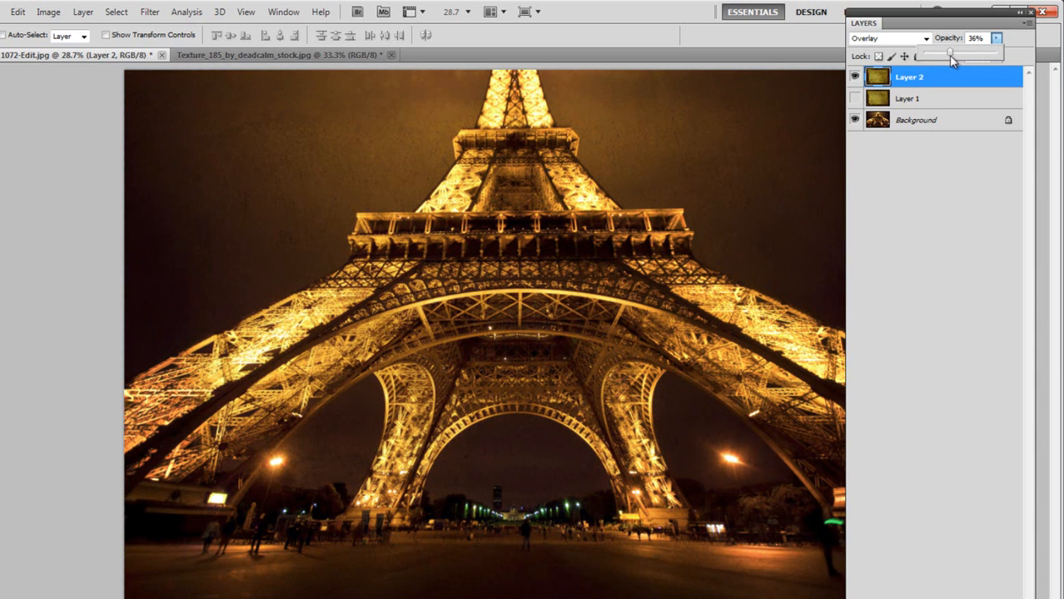
pyautogui.moveTo(952, 54); pyautogui.dragTo(949, 53)
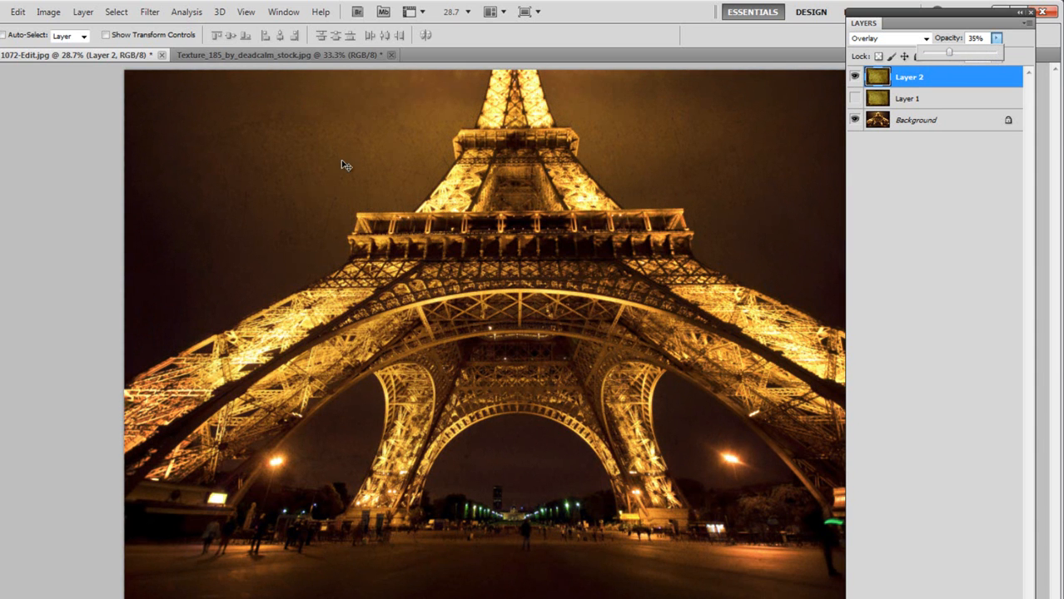
pyautogui.moveTo(539, 330)
pyautogui.write('100')
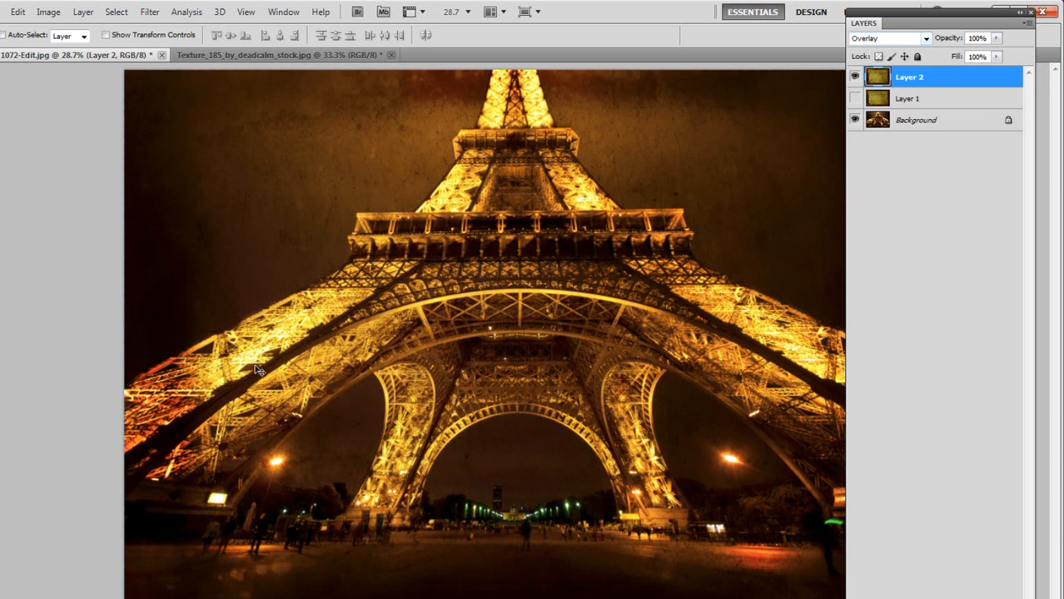
pyautogui.moveTo(268, 358)
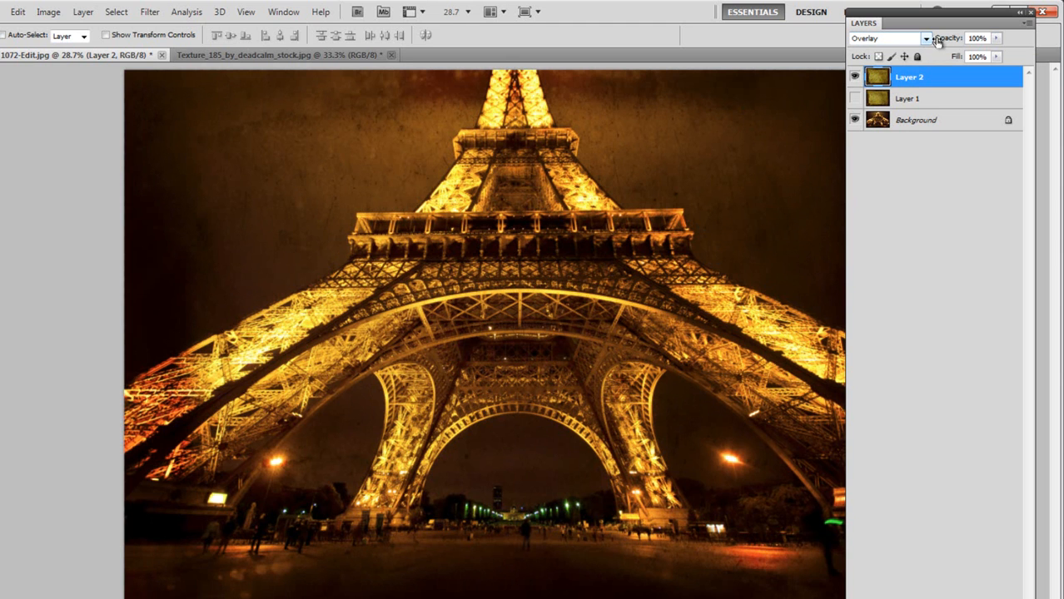
# Try Soft Light on the texture layer, then settle on Hard Light blending.
pyautogui.click(886, 38)
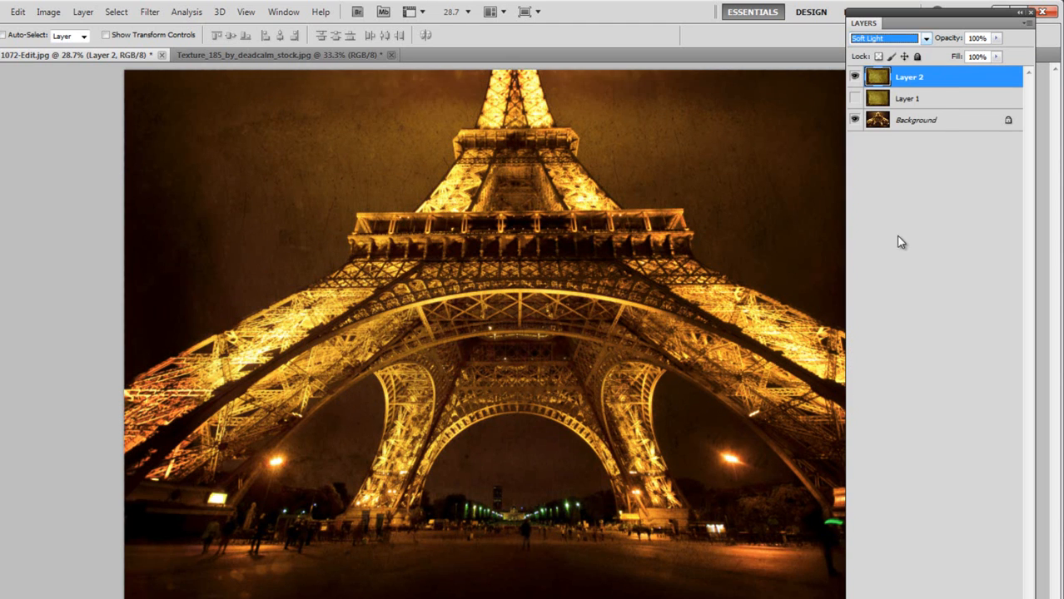
pyautogui.moveTo(950, 253)
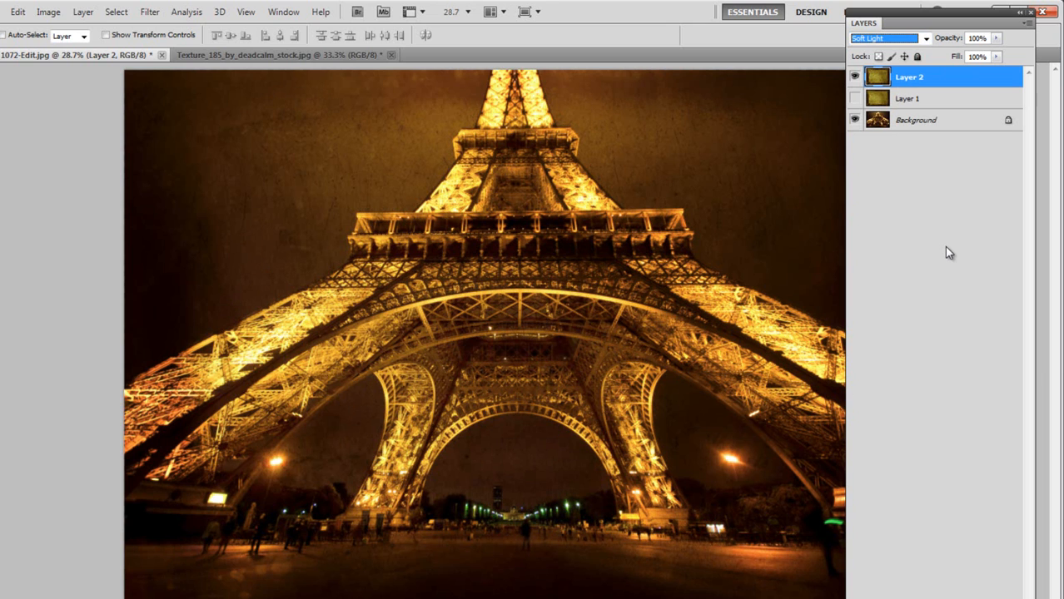
pyautogui.moveTo(446, 279)
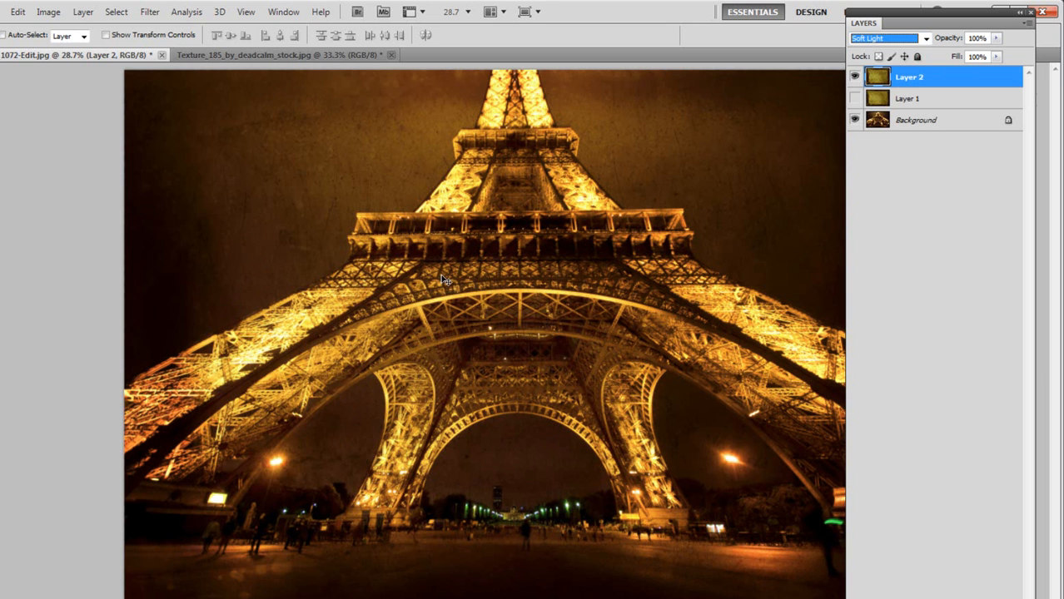
pyautogui.moveTo(539, 198)
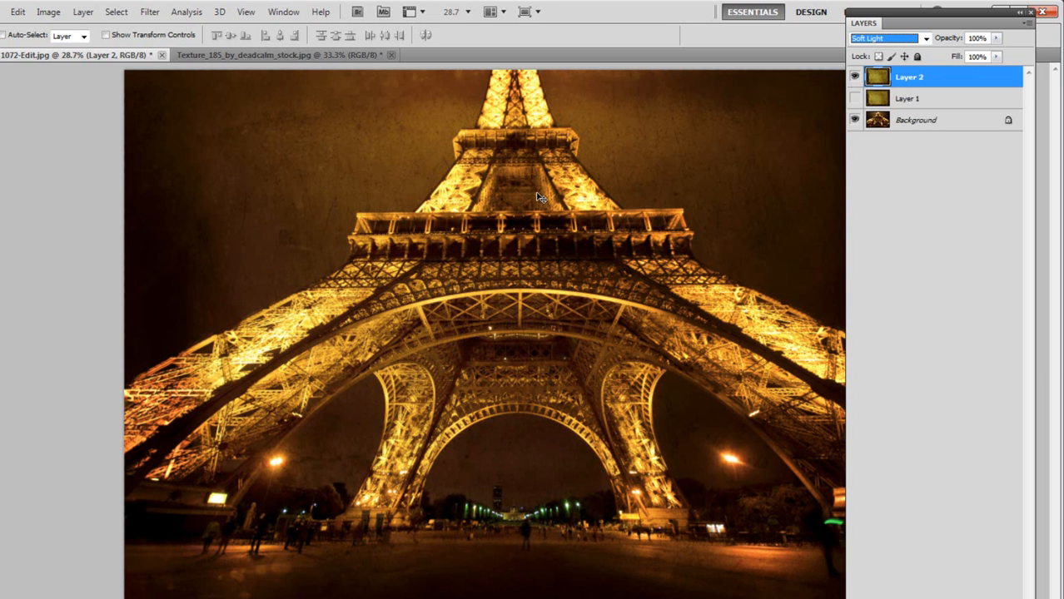
pyautogui.moveTo(929, 193)
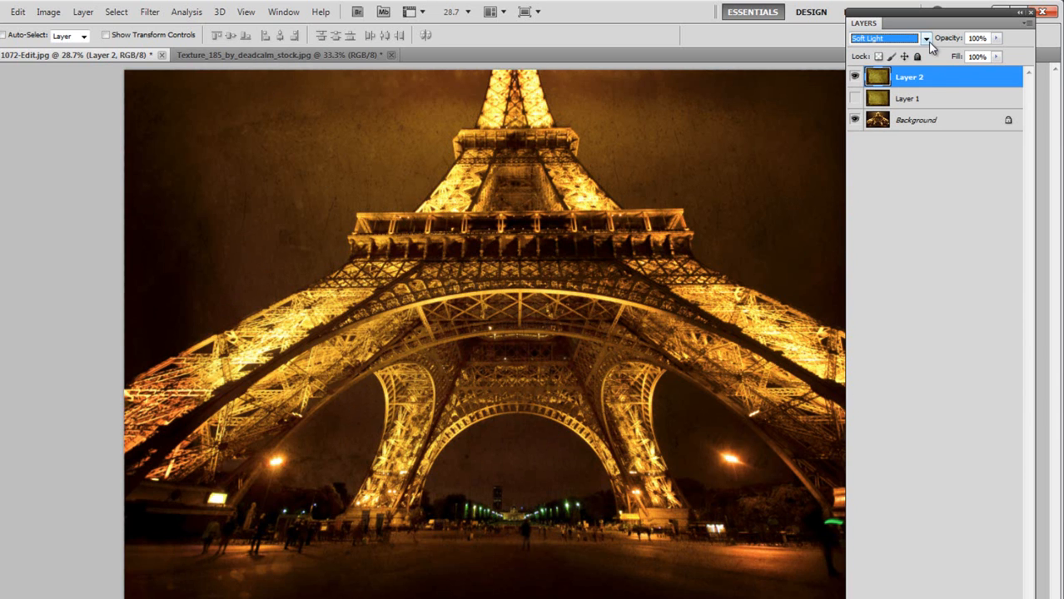
pyautogui.click(879, 37)
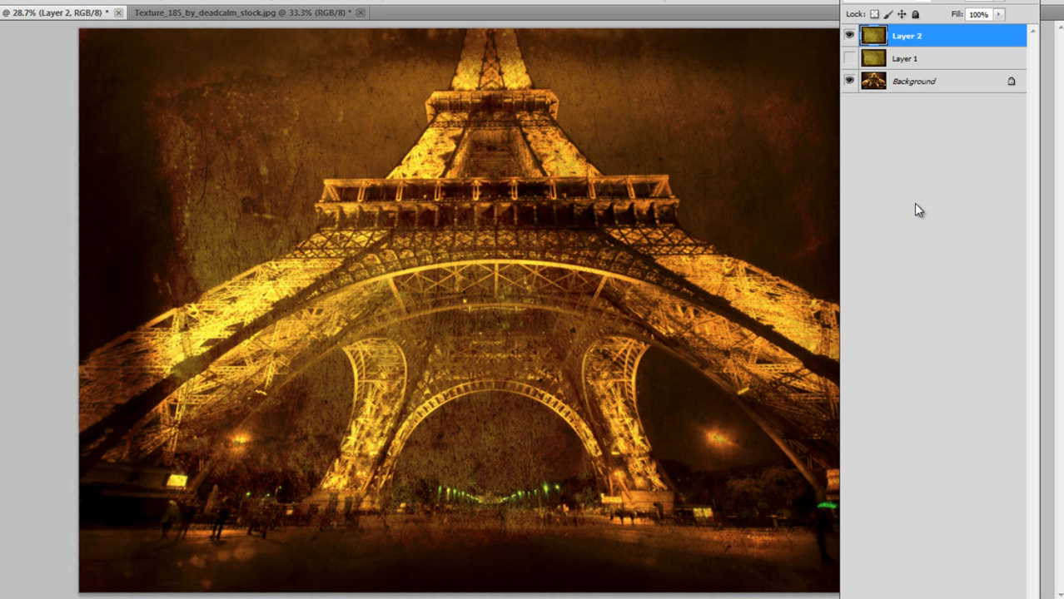
pyautogui.moveTo(926, 147)
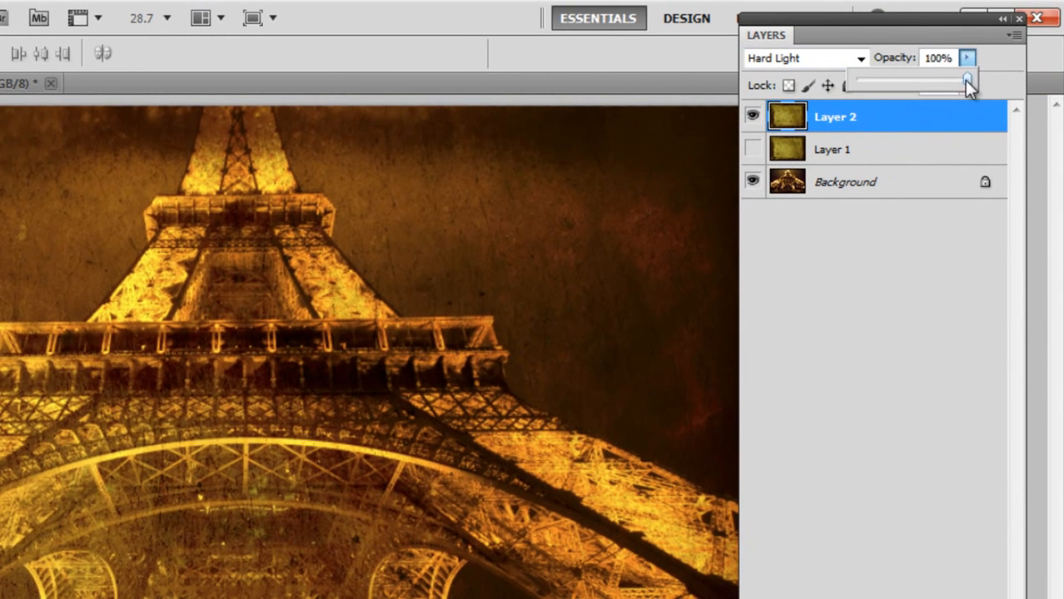
# Lower the Hard Light texture layer's opacity in stages down to 50%.
pyautogui.moveTo(965, 80); pyautogui.dragTo(926, 80)
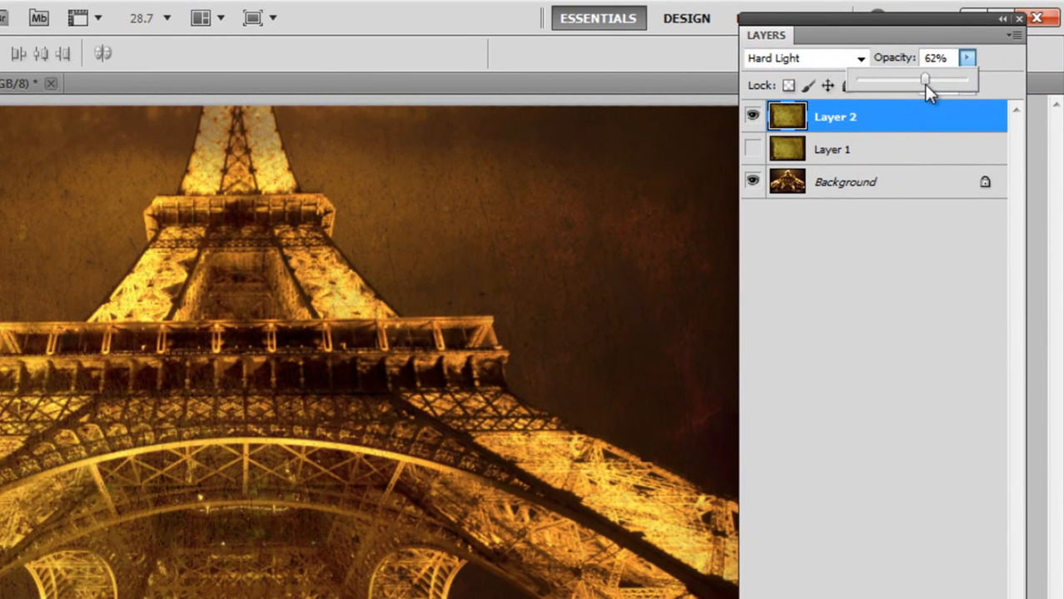
pyautogui.moveTo(926, 80); pyautogui.dragTo(922, 80)
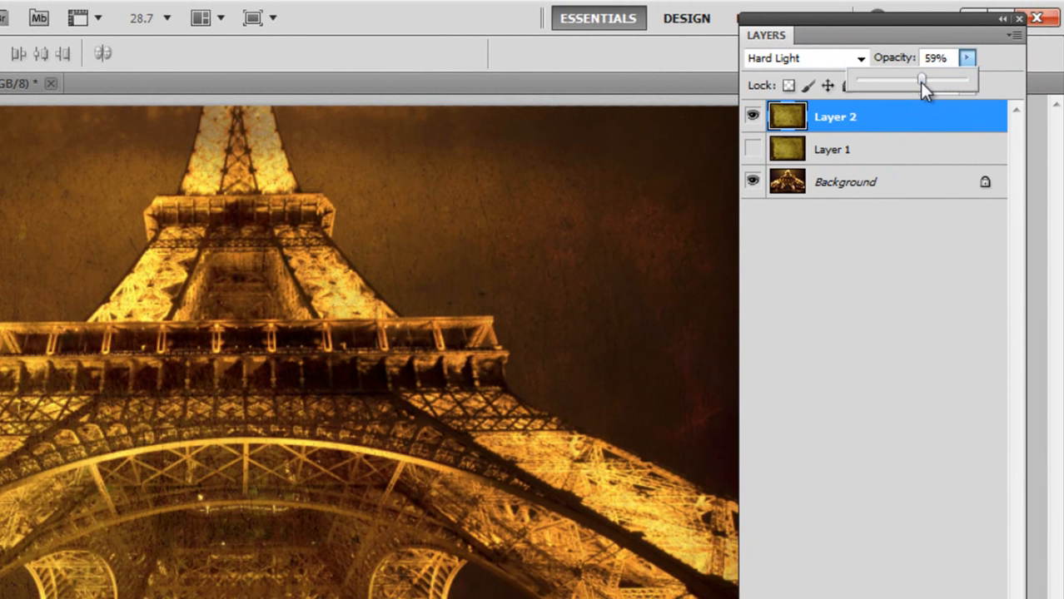
pyautogui.moveTo(922, 80); pyautogui.dragTo(914, 80)
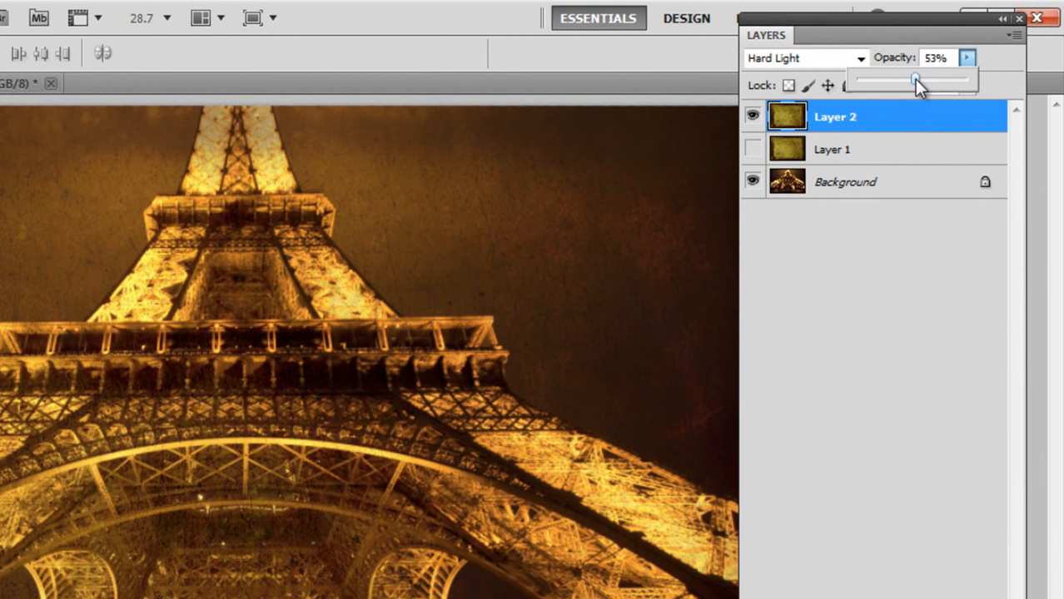
pyautogui.moveTo(915, 79); pyautogui.dragTo(912, 78)
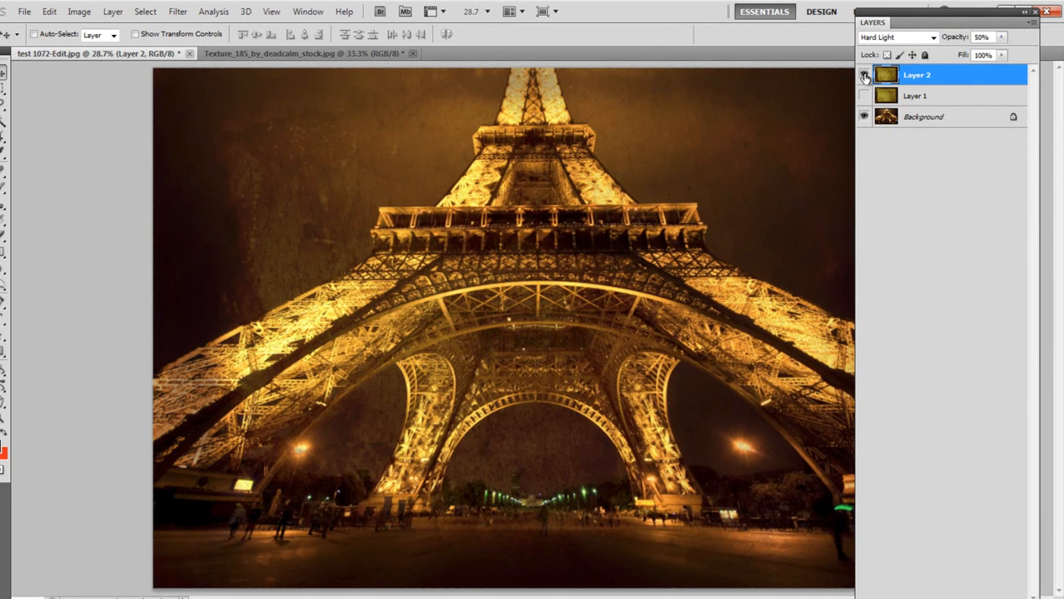
pyautogui.click(863, 75)
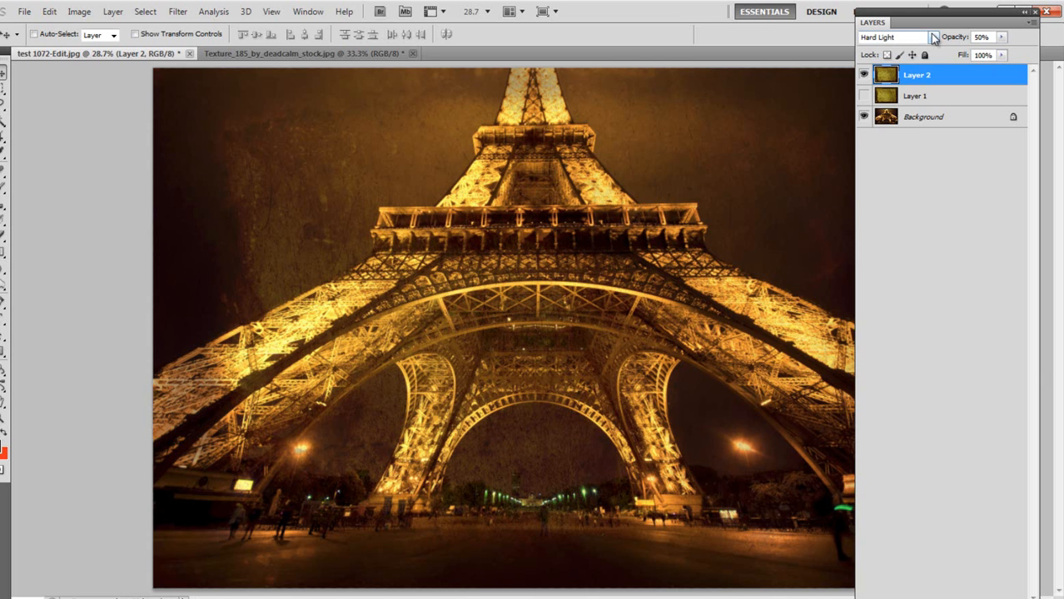
pyautogui.moveTo(932, 37)
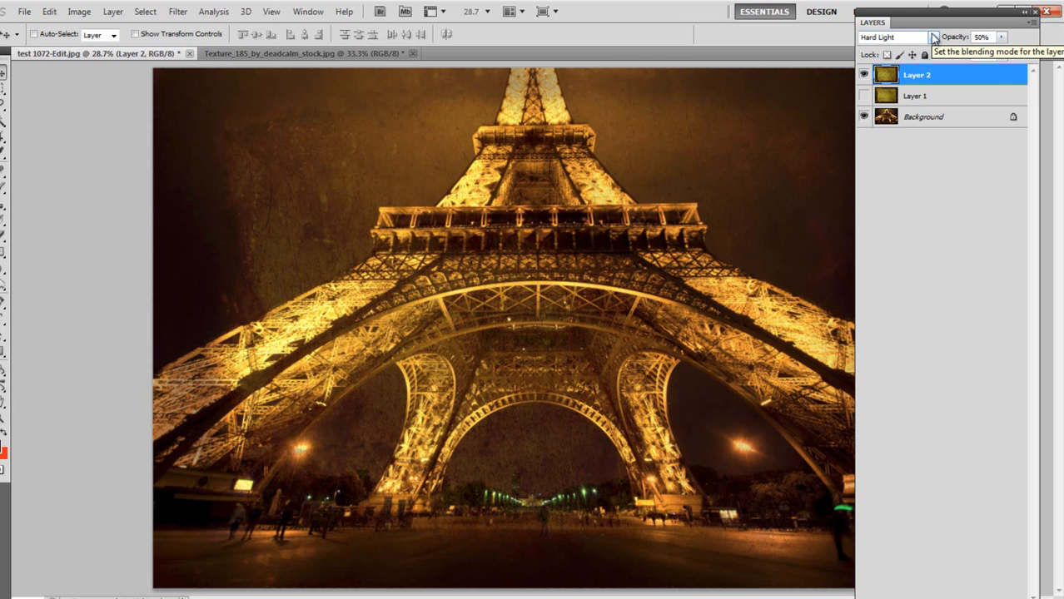